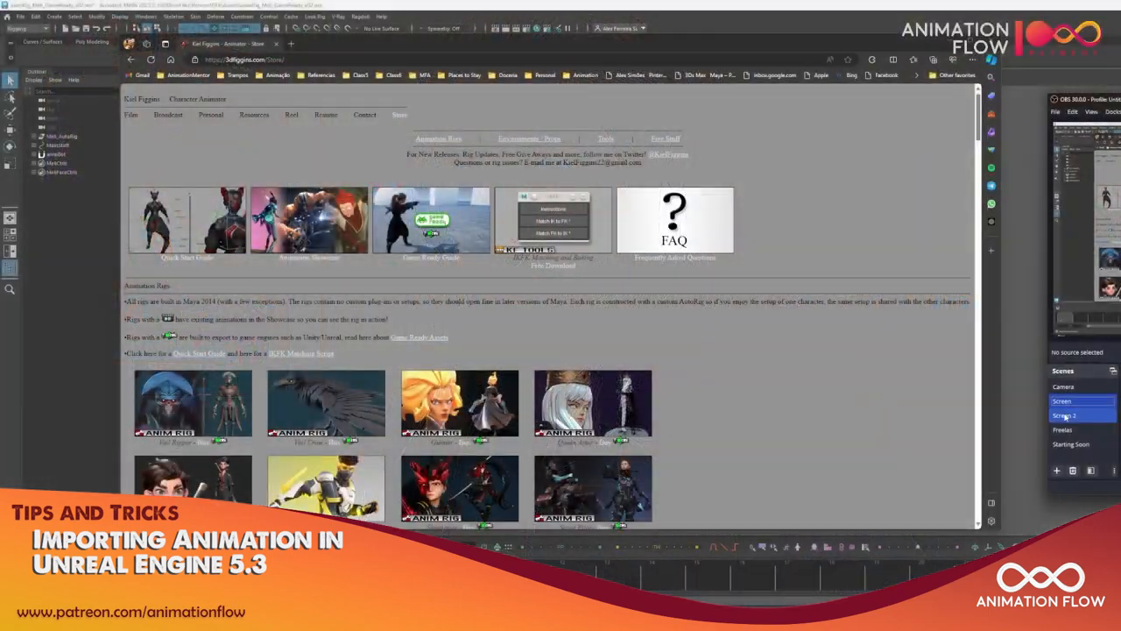
Step: Browse the Bloodhound rig site's character gallery and store page in Chrome
left_click(1061, 400)
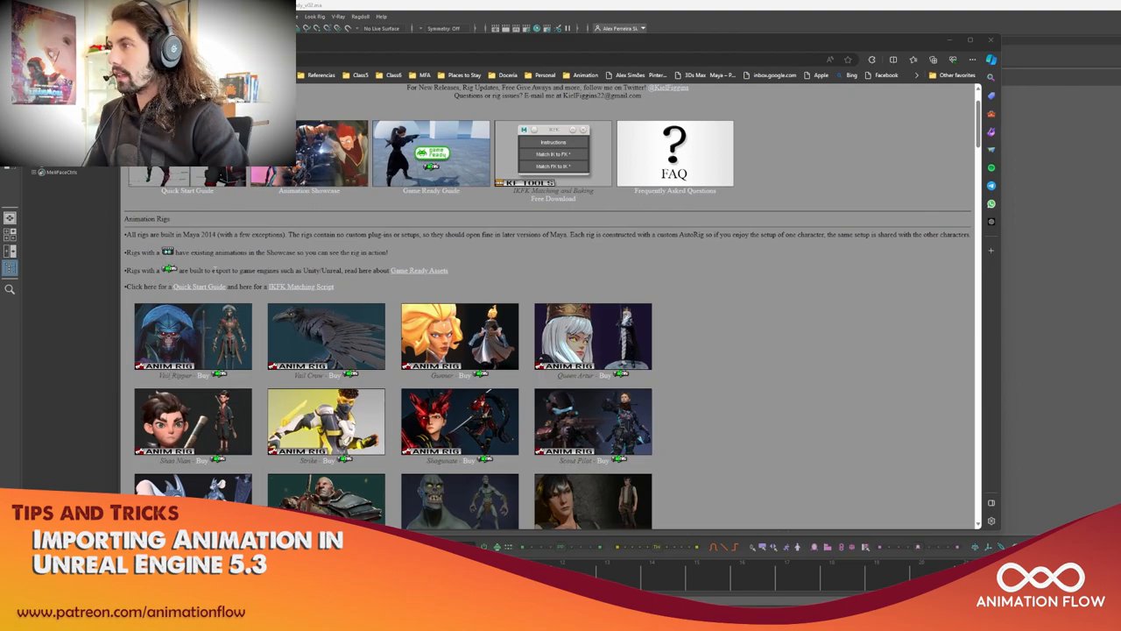
double_click(248, 269)
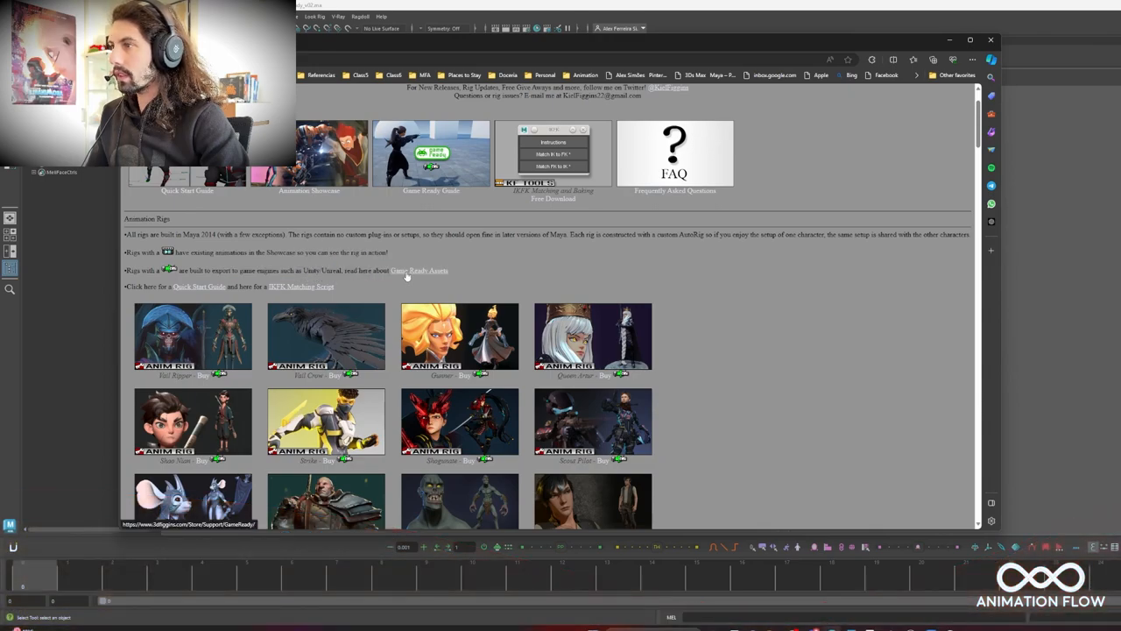
scroll("down", 3)
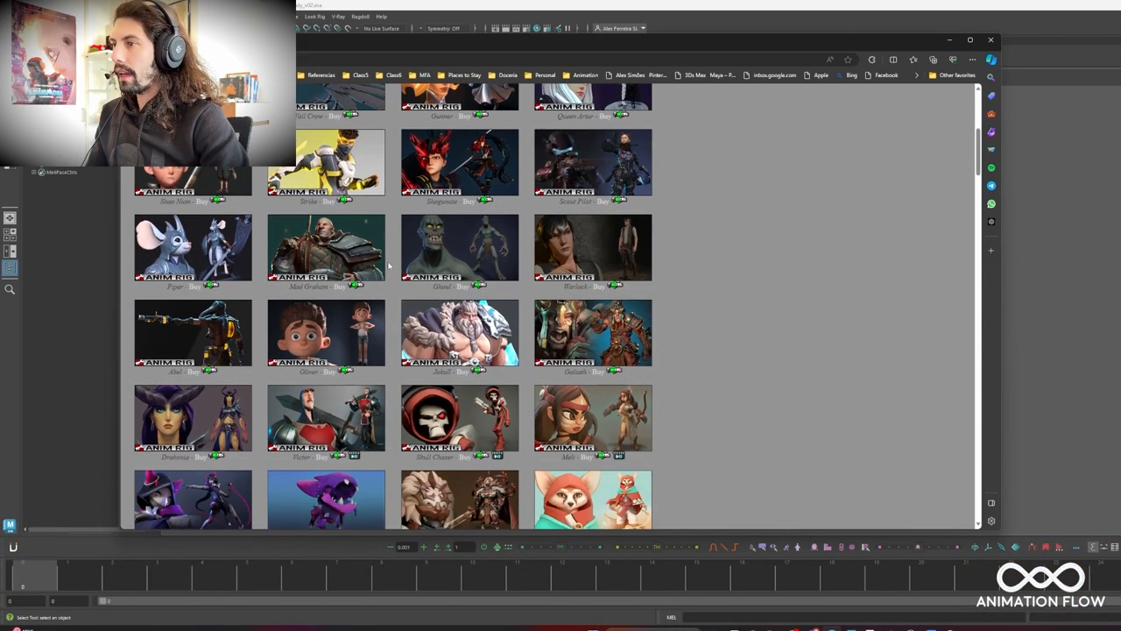
scroll("down", 3)
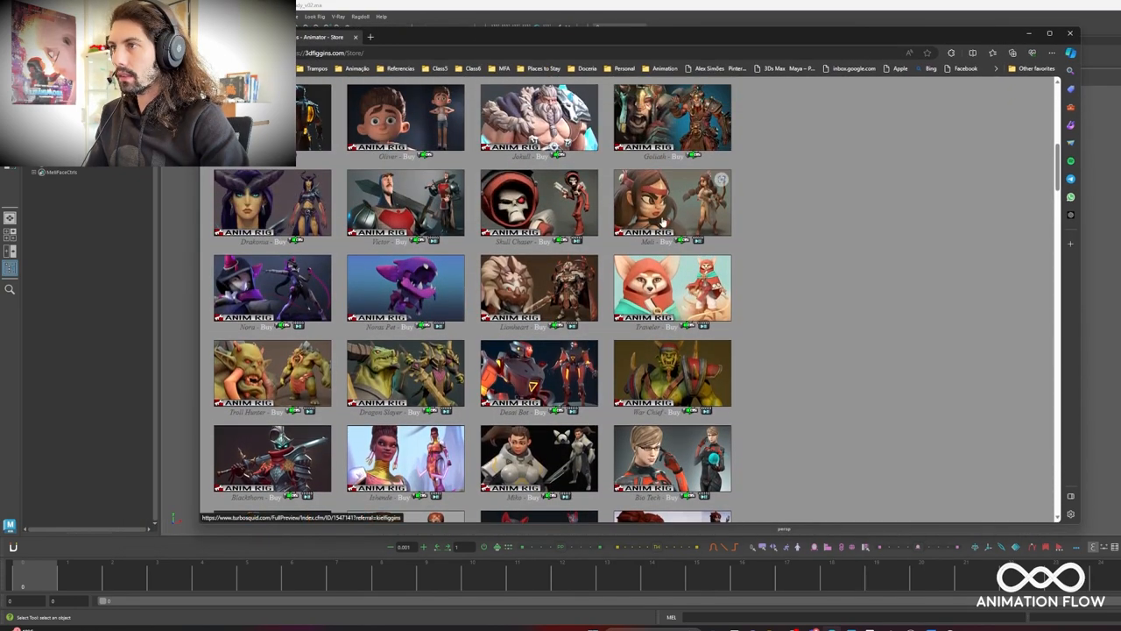
left_click(673, 204)
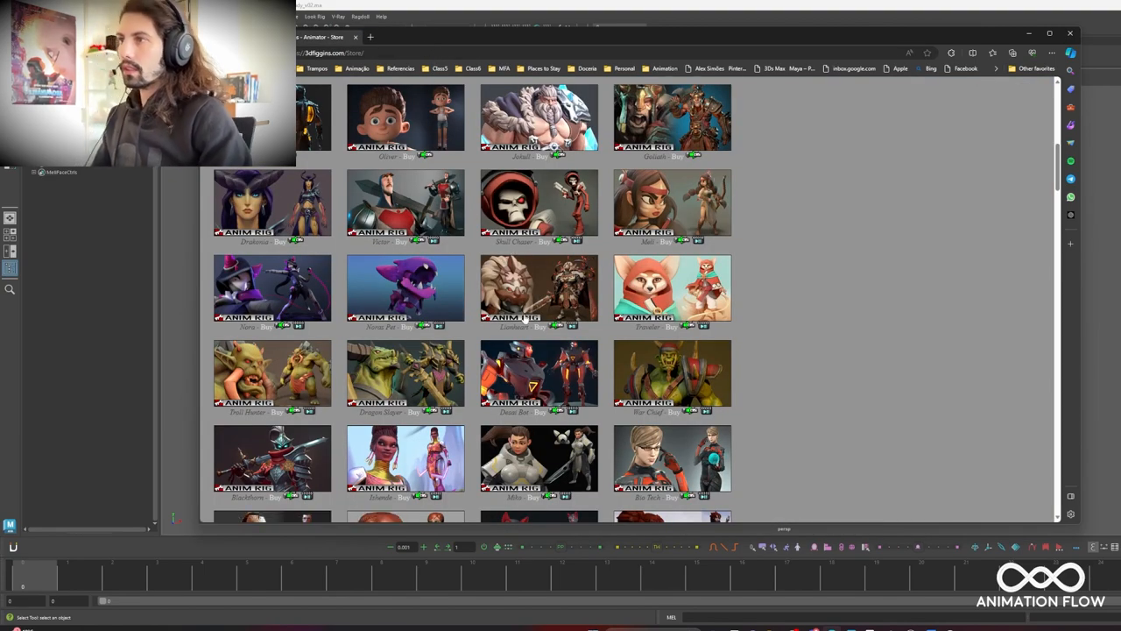
mouse_move(539, 294)
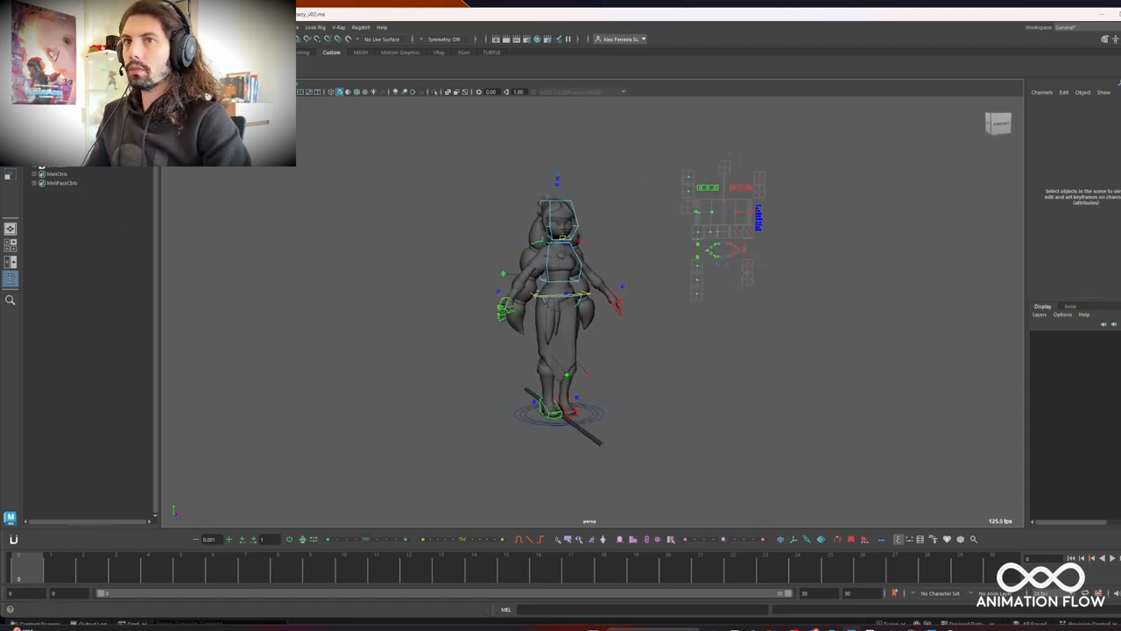
Step: In Maya's Game Exporter, point the export path to a newly named folder inside GameExport
left_click(21, 28)
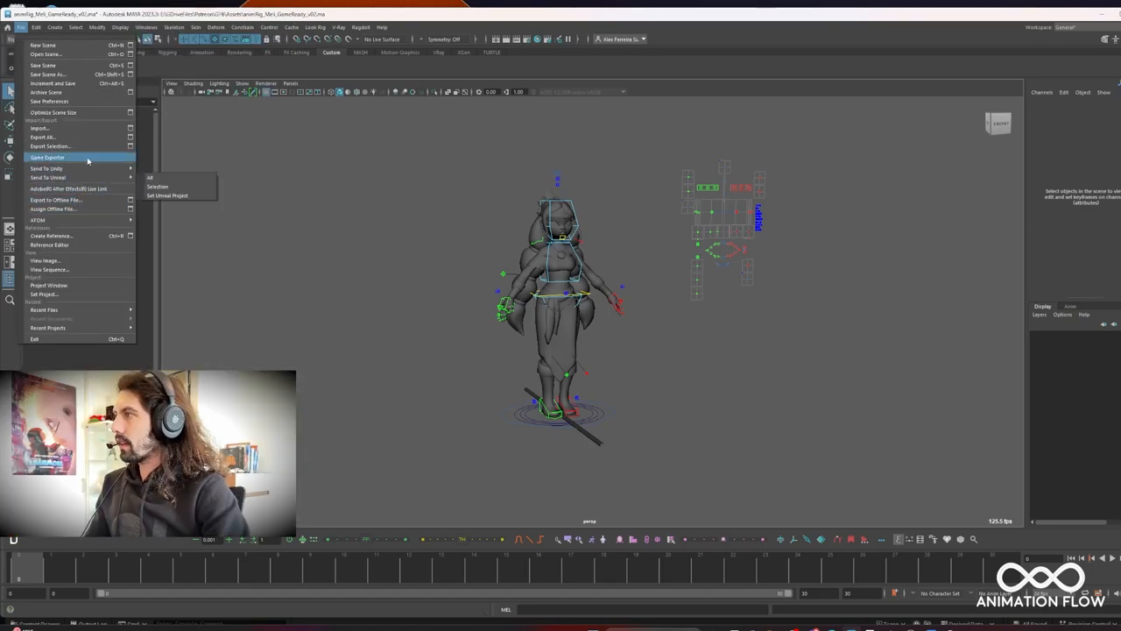
left_click(48, 158)
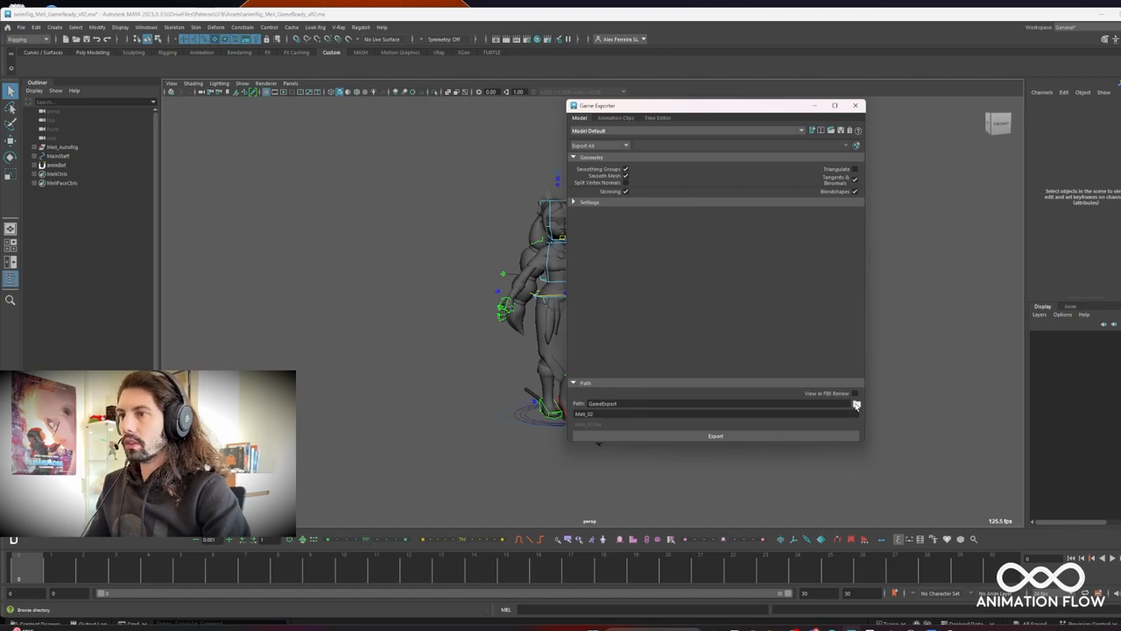
left_click(856, 403)
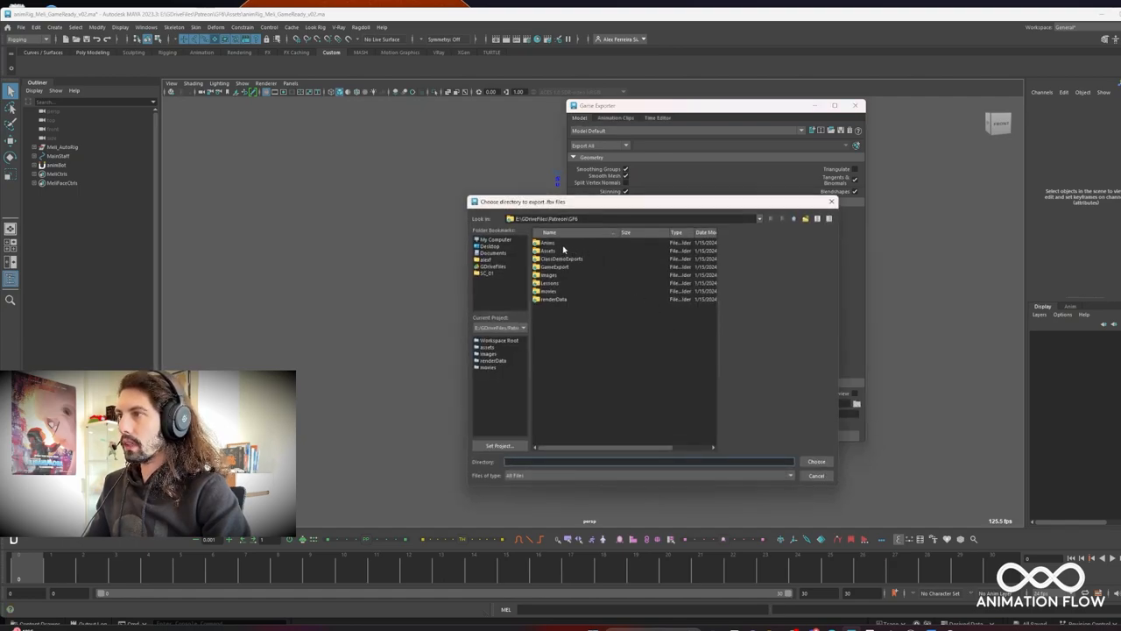
left_click(554, 266)
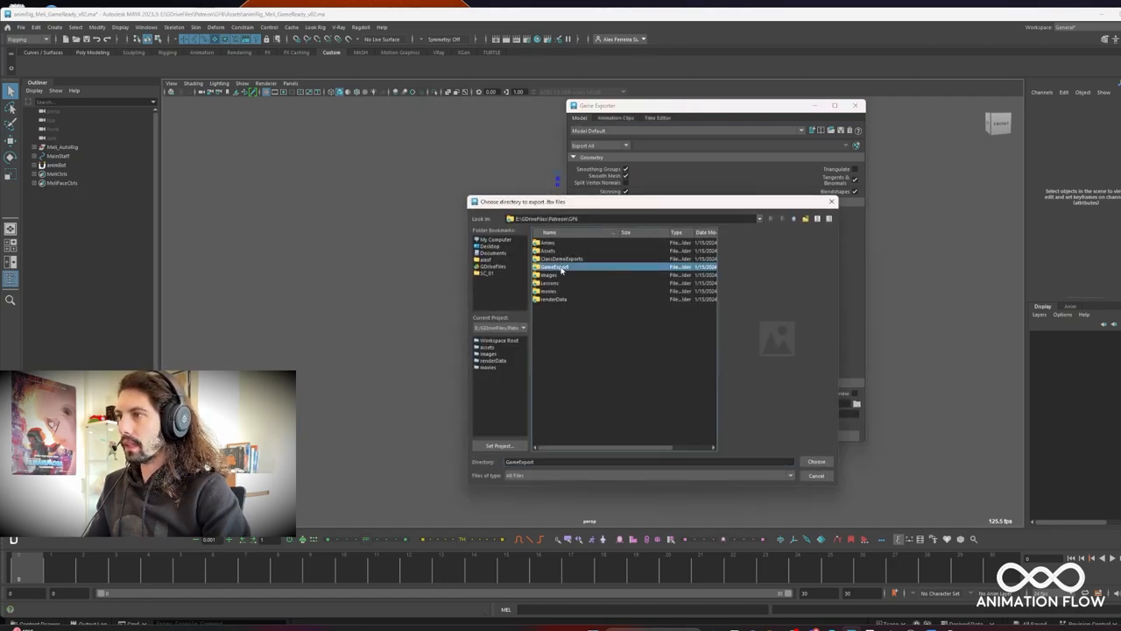
double_click(553, 266)
type("TTemp")
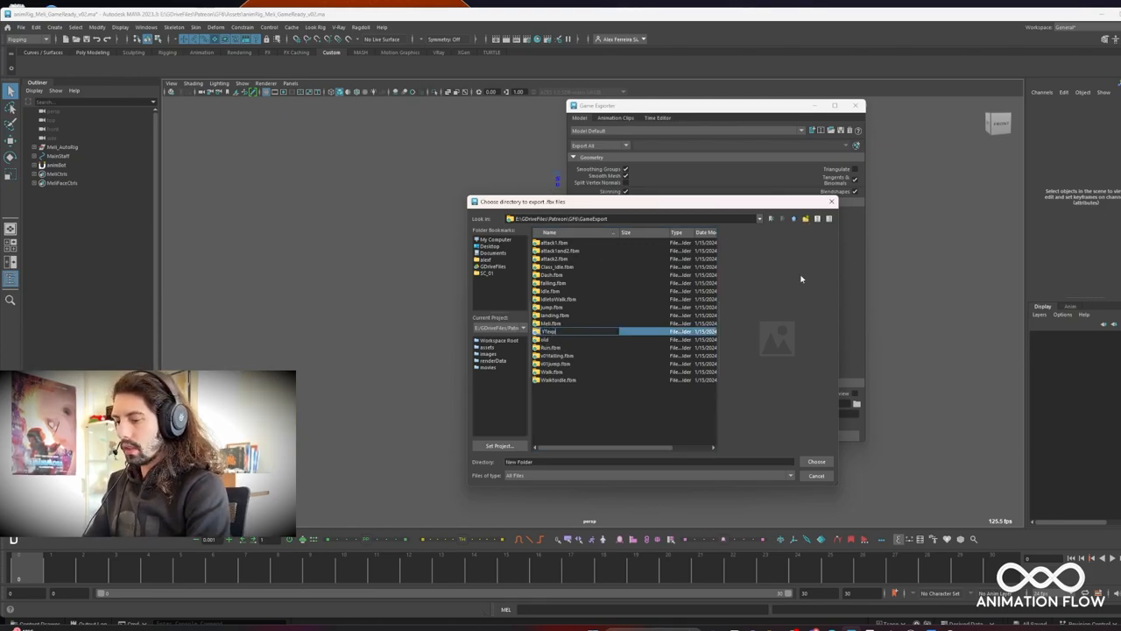
double_click(550, 331)
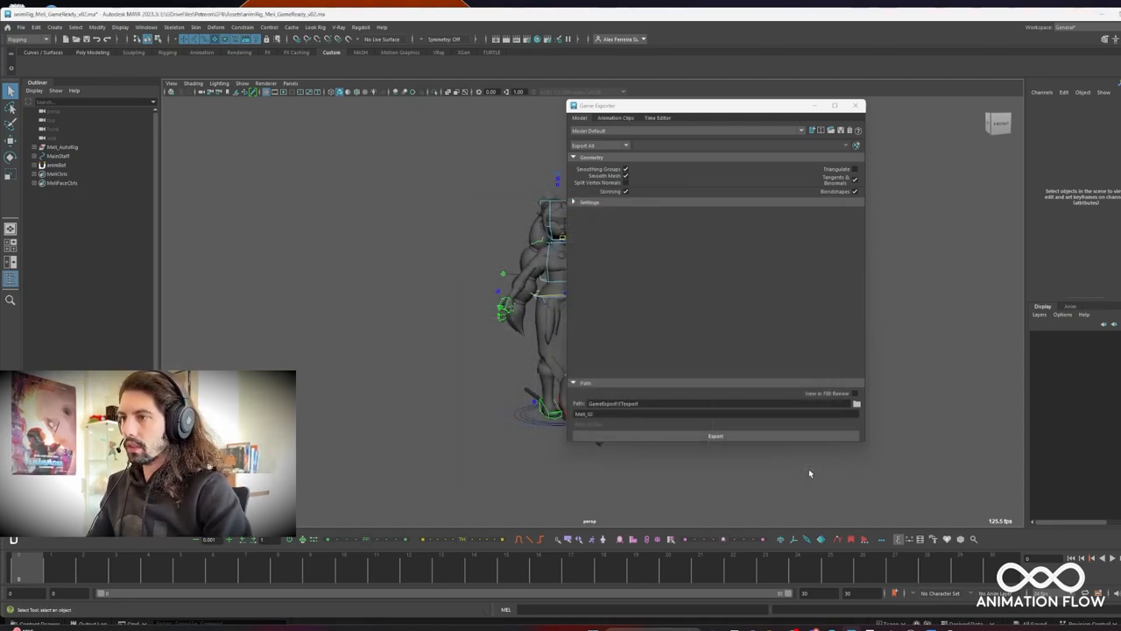
Step: Name the export file in the Game Exporter and export the rigged character
left_click(715, 414)
type("Youtube")
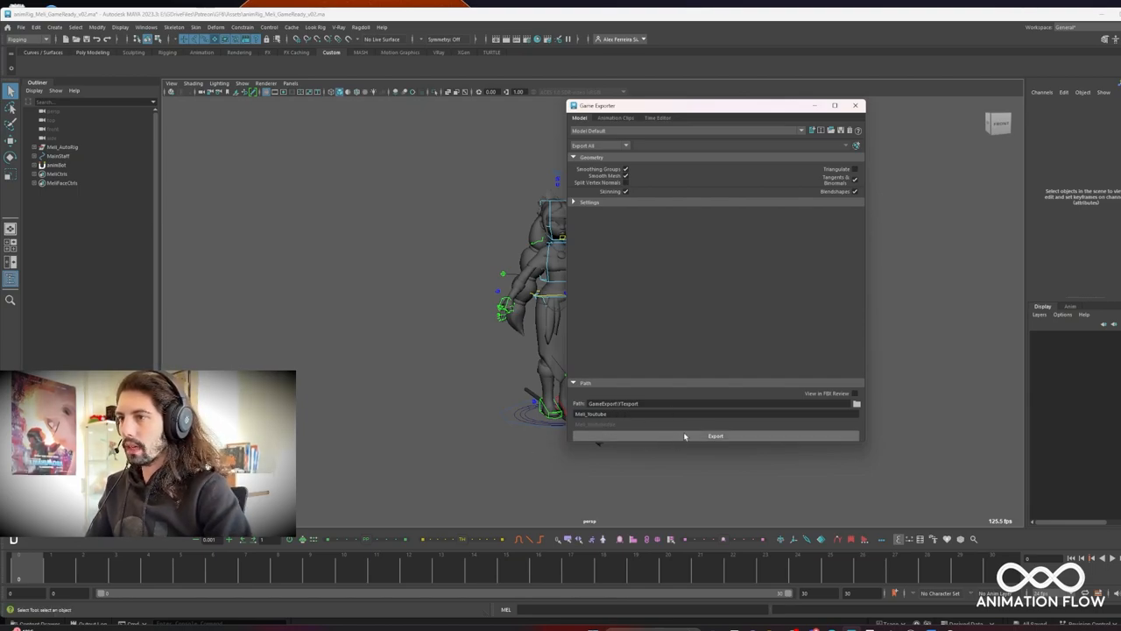
left_click(714, 434)
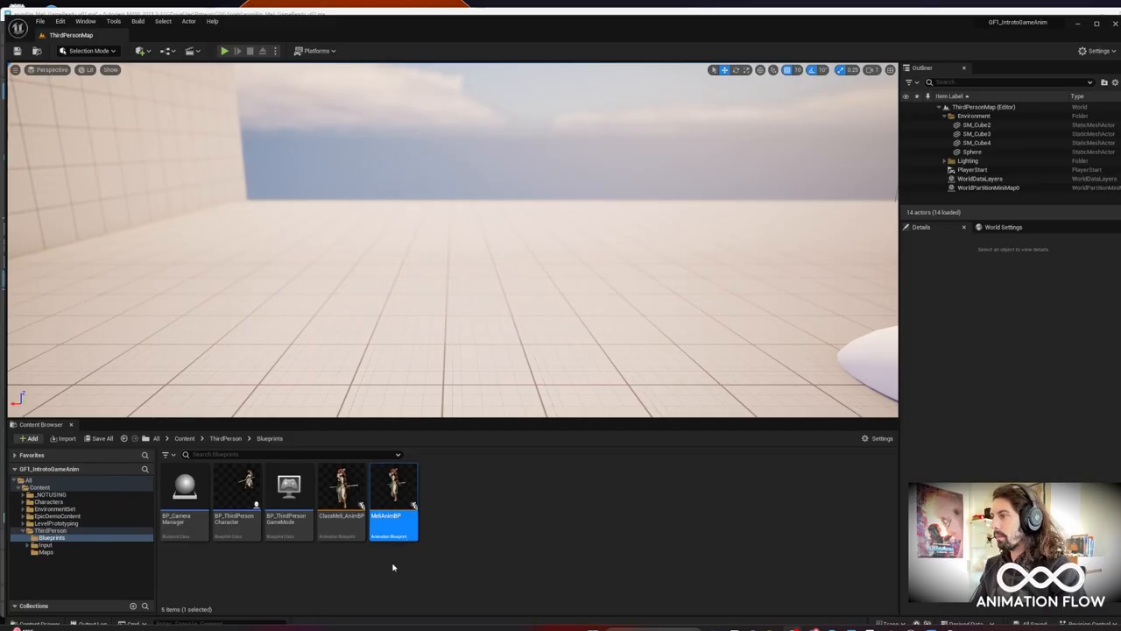
Step: Create an empty YoutubeMesh folder under Content/Characters in the Content Browser
left_click(49, 501)
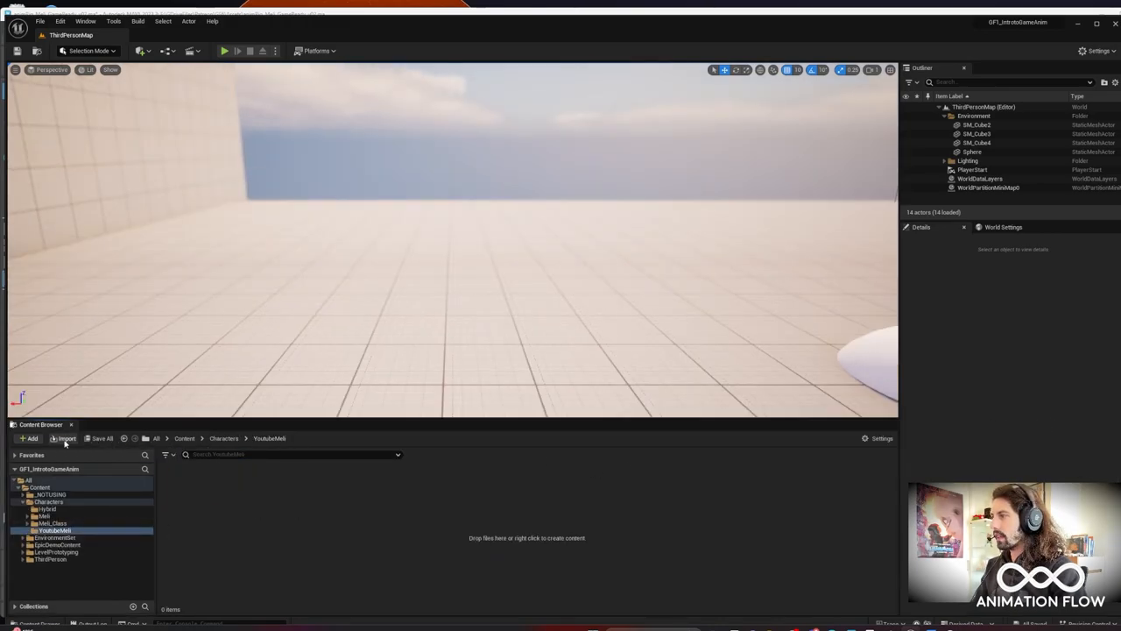
Step: Import the SK_Youtube FBX from the export folder into YoutubeMesh, reaching its import options
left_click(67, 438)
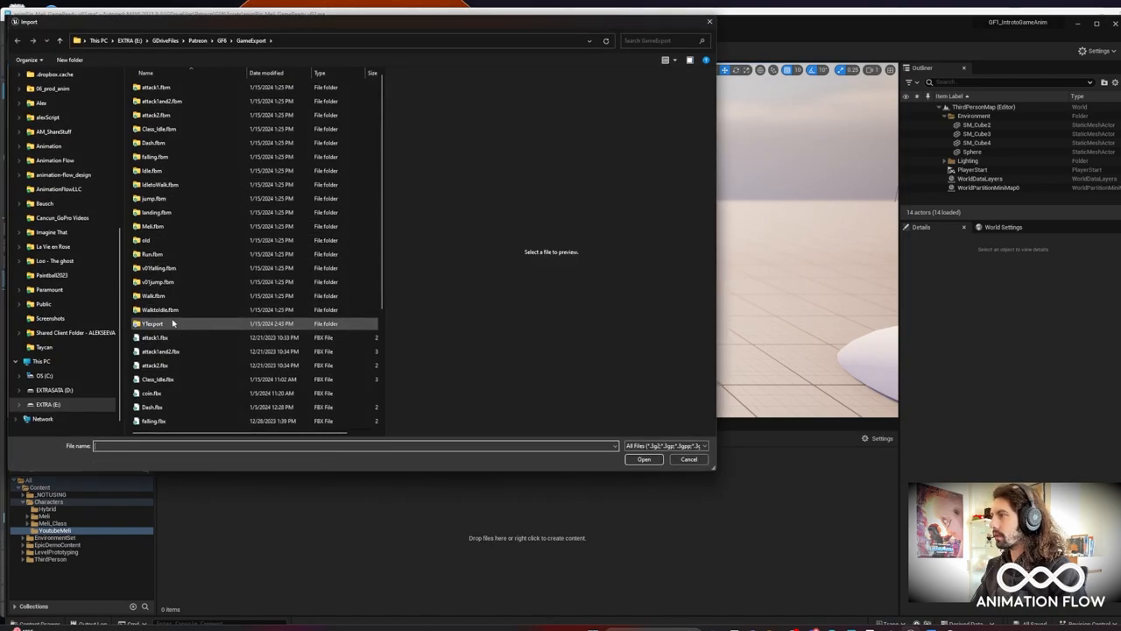
double_click(150, 322)
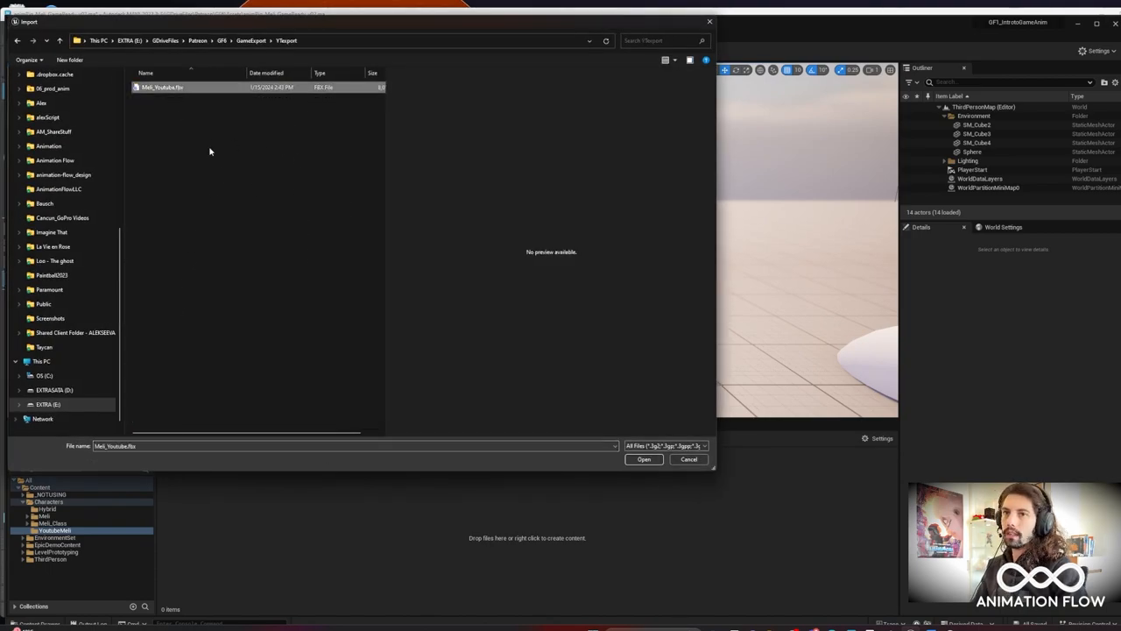
left_click(645, 459)
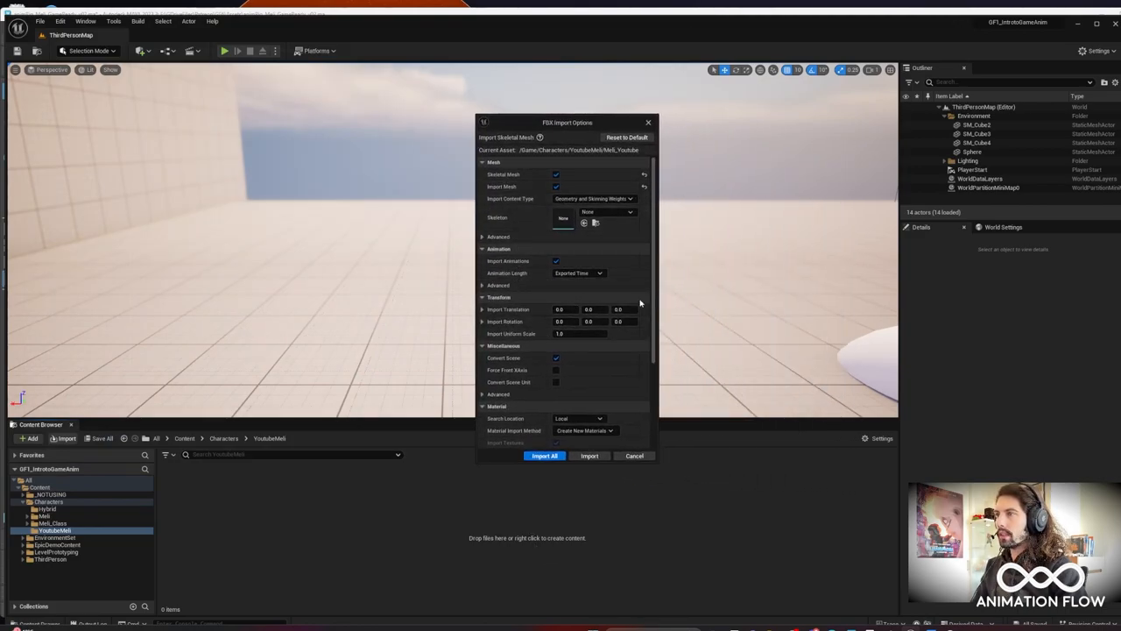
mouse_move(613, 357)
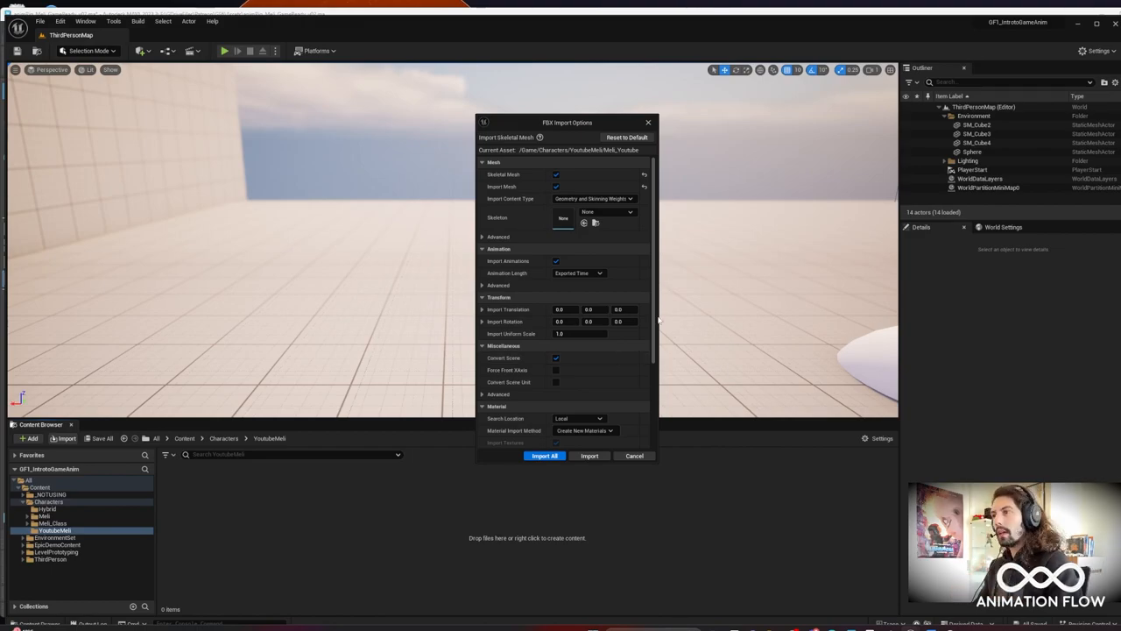
mouse_move(613, 343)
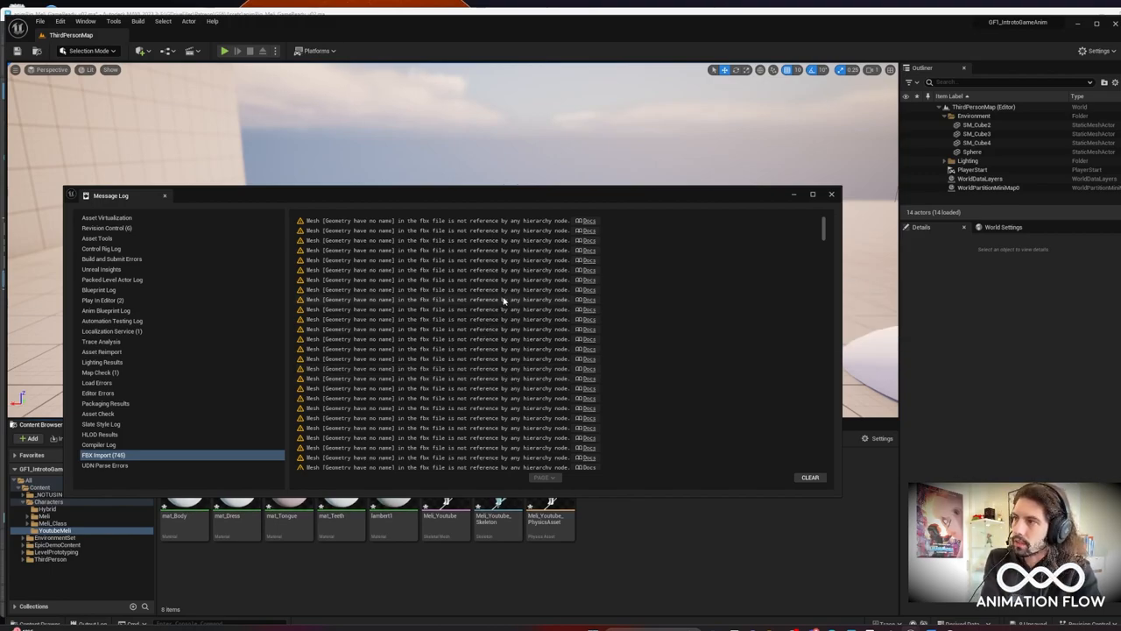
mouse_move(374, 302)
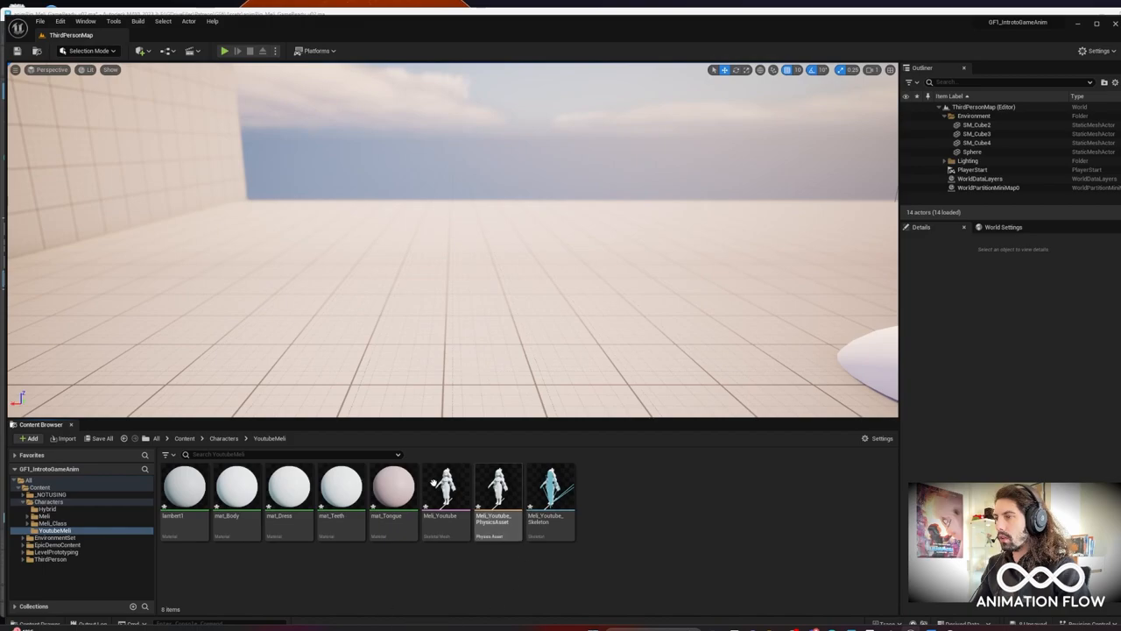
Step: Close the Message Log of FBX import warnings, leaving the character assets in the folder
left_click(550, 487)
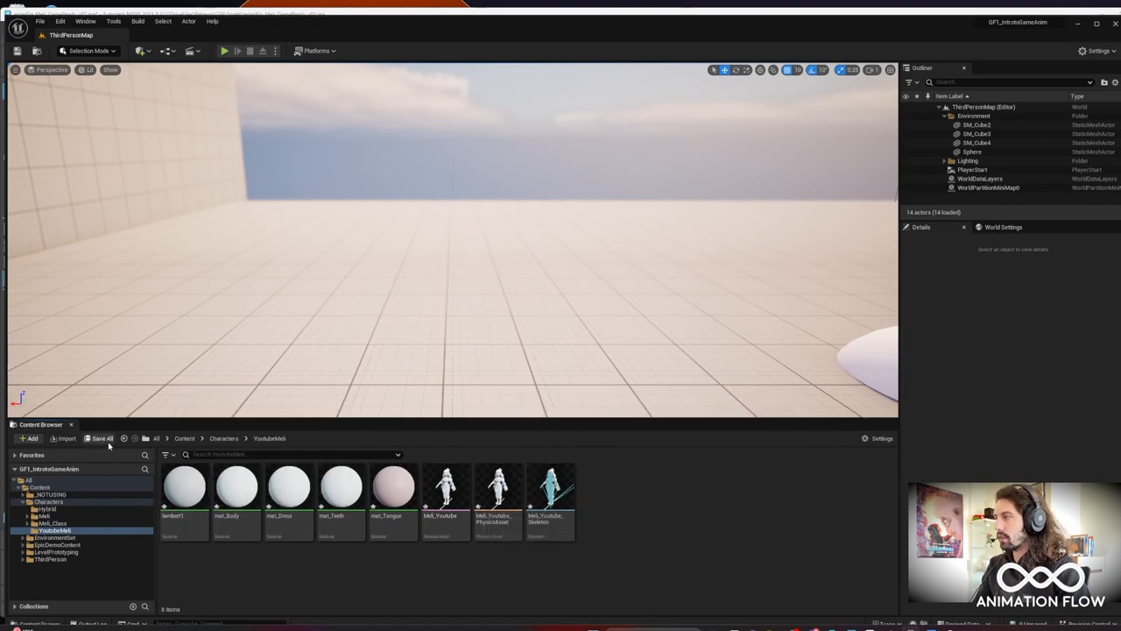
mouse_move(698, 617)
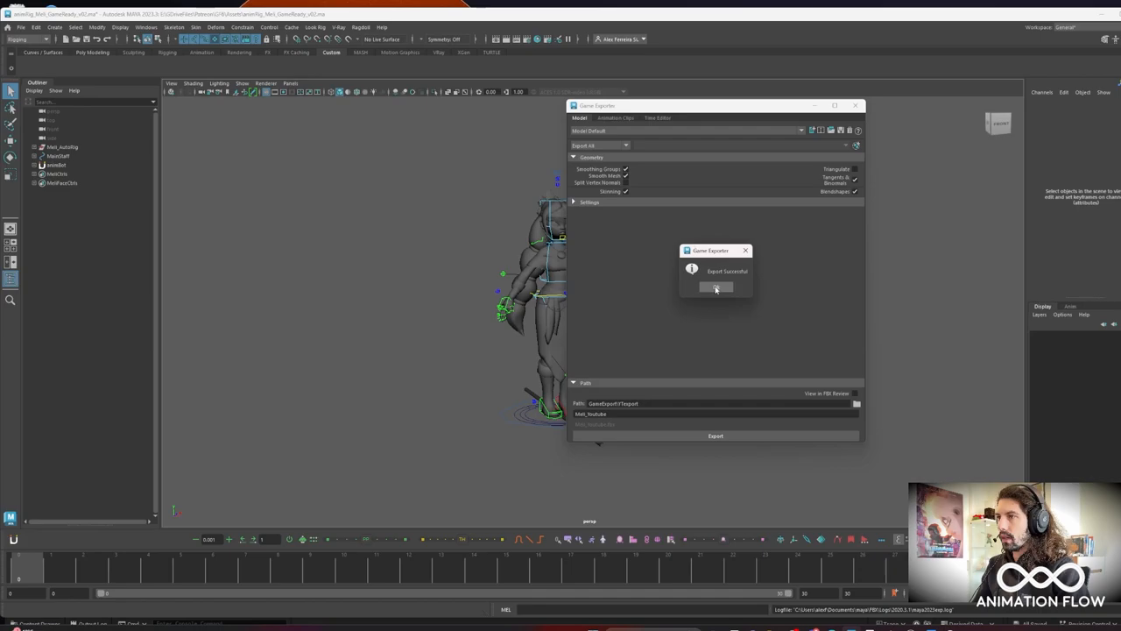
Step: Dismiss the Export Successful dialog and switch to the animated warrior character scene
left_click(714, 287)
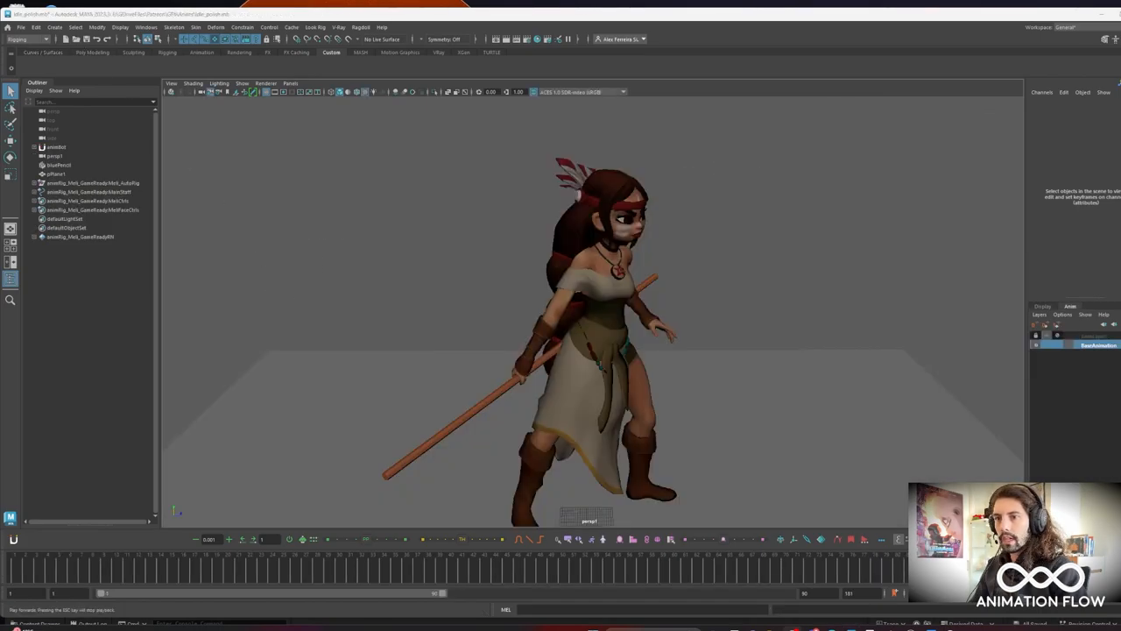
key("space")
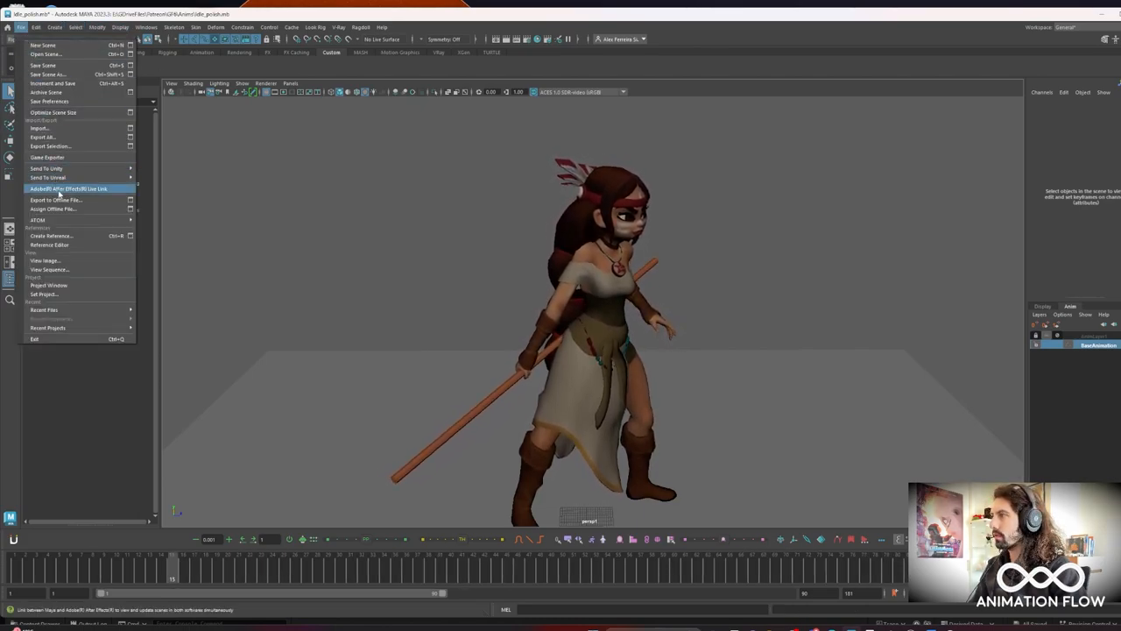
Step: In the Game Exporter's Animation Clips settings, add a clip named Idle
left_click(47, 158)
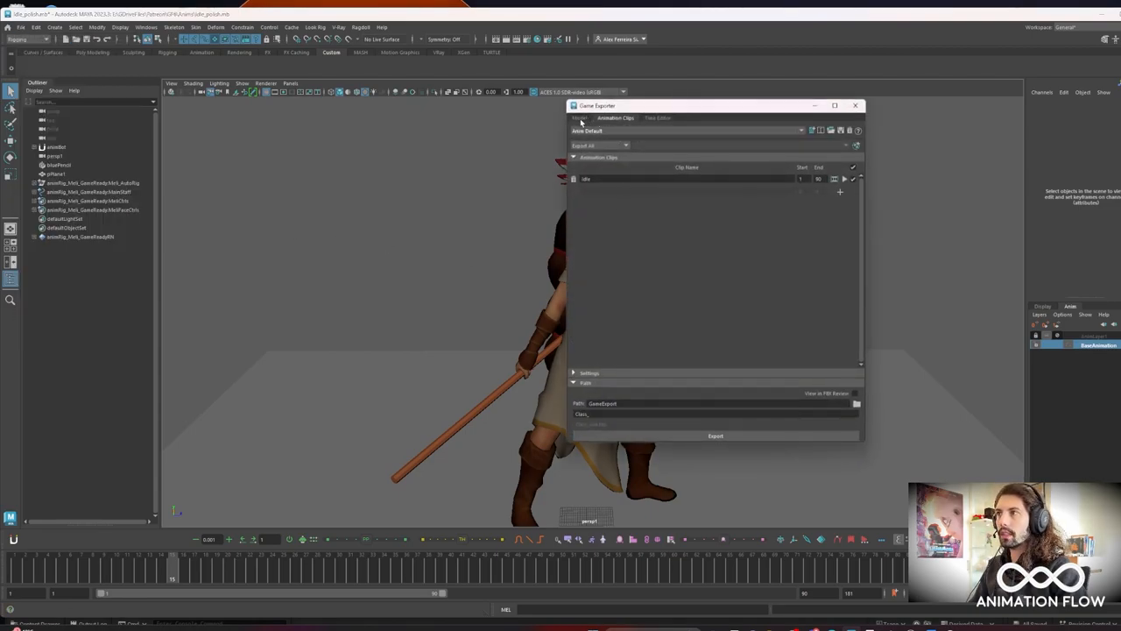
left_click(580, 119)
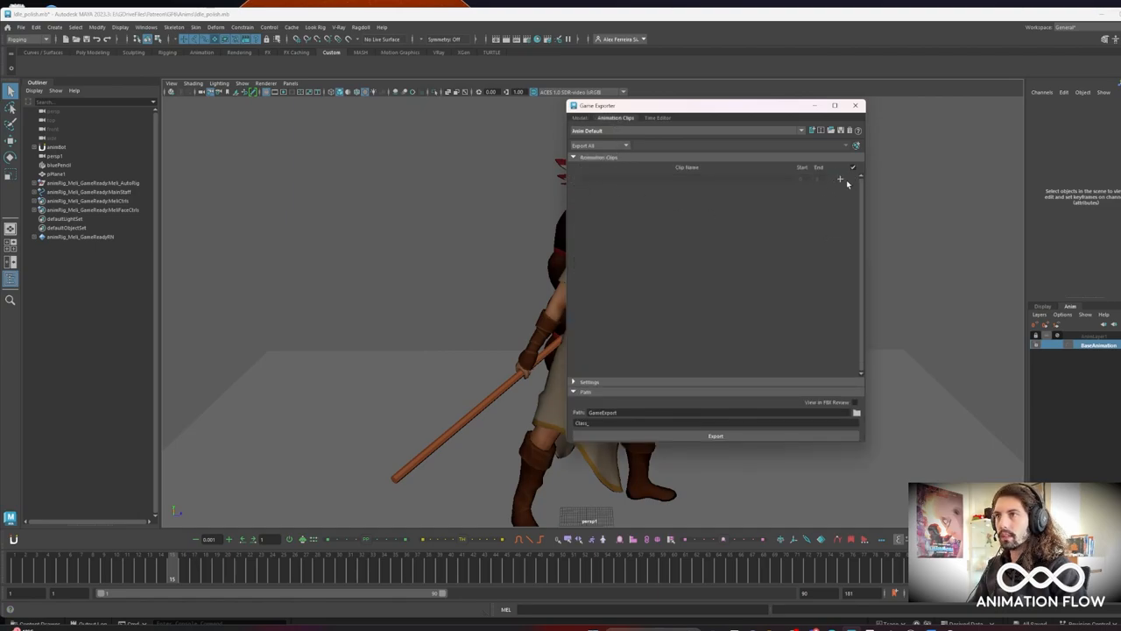
left_click(841, 179)
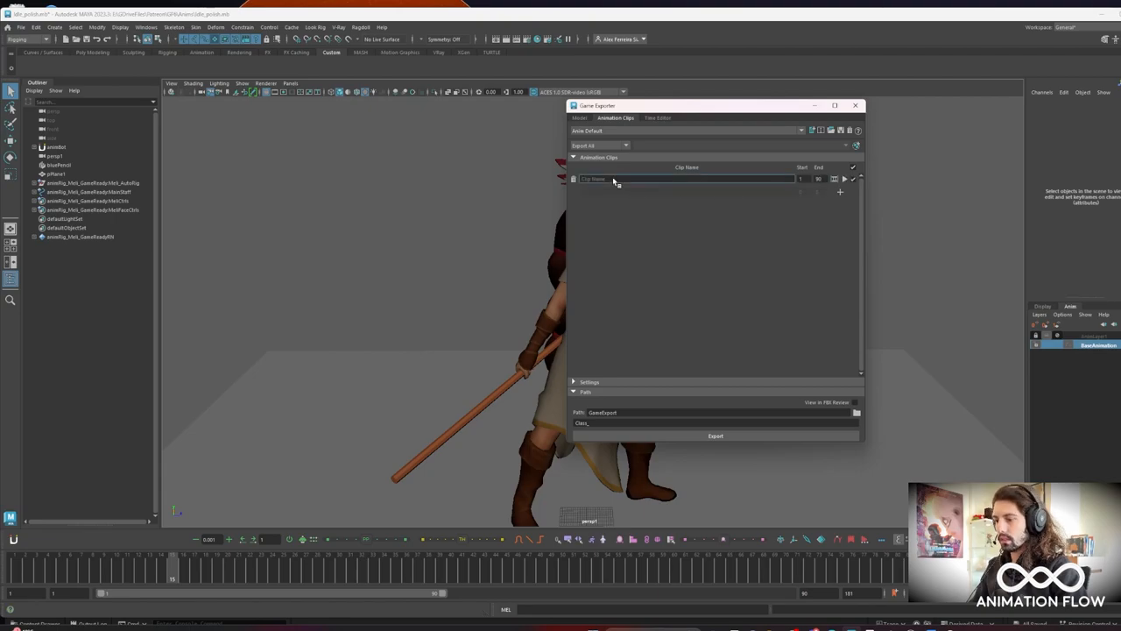
type("Idle")
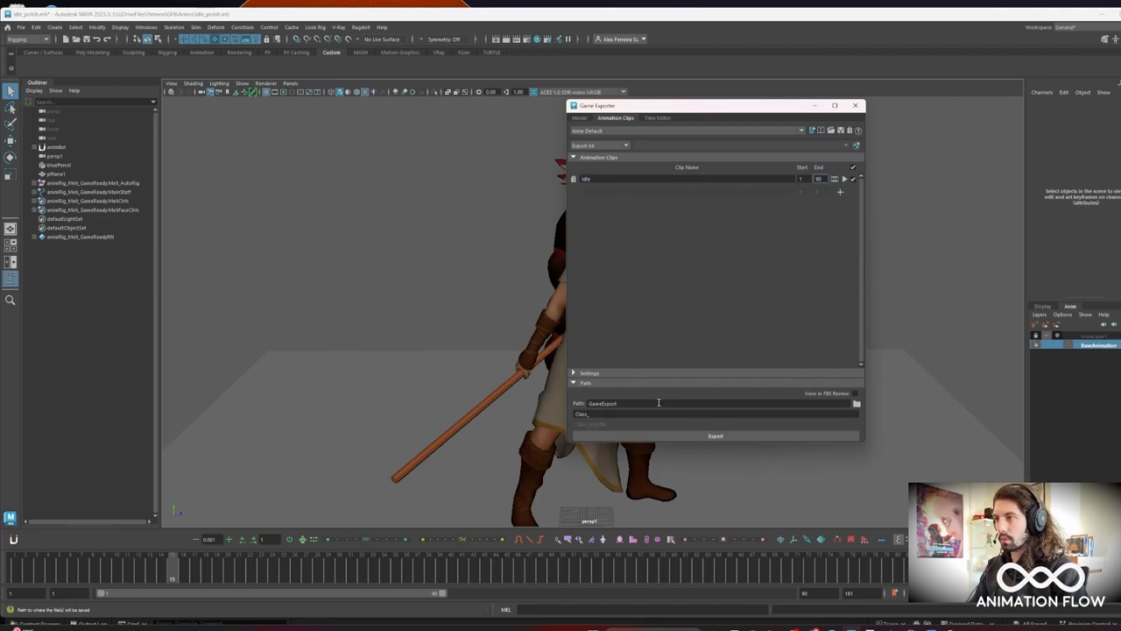
Step: Set the clip's export folder and export the Idle animation
left_click(856, 402)
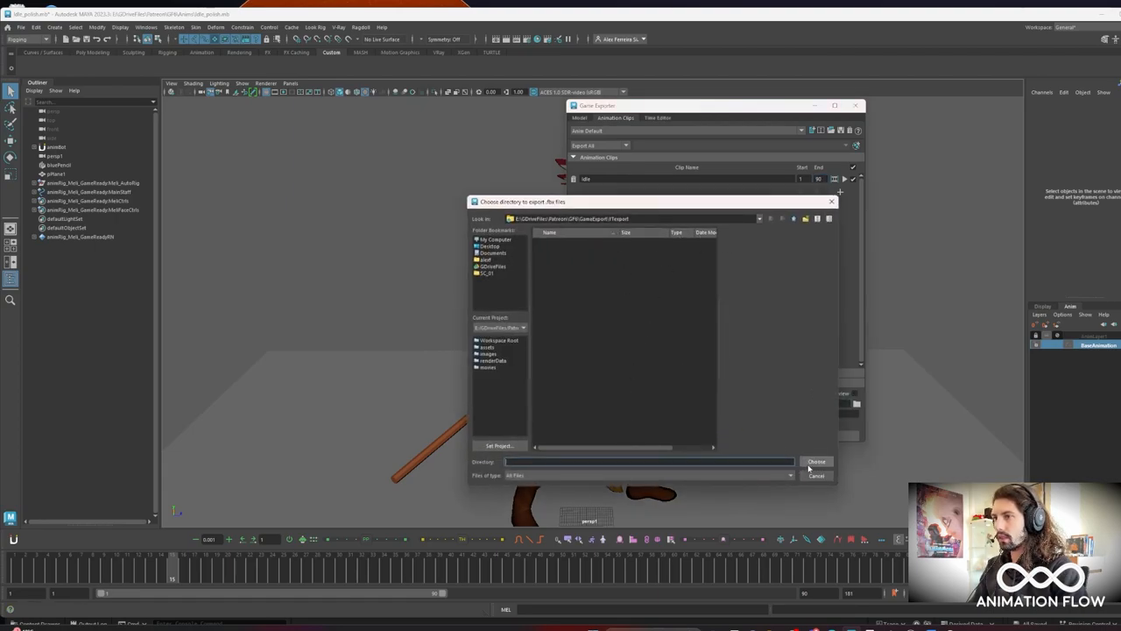
left_click(816, 463)
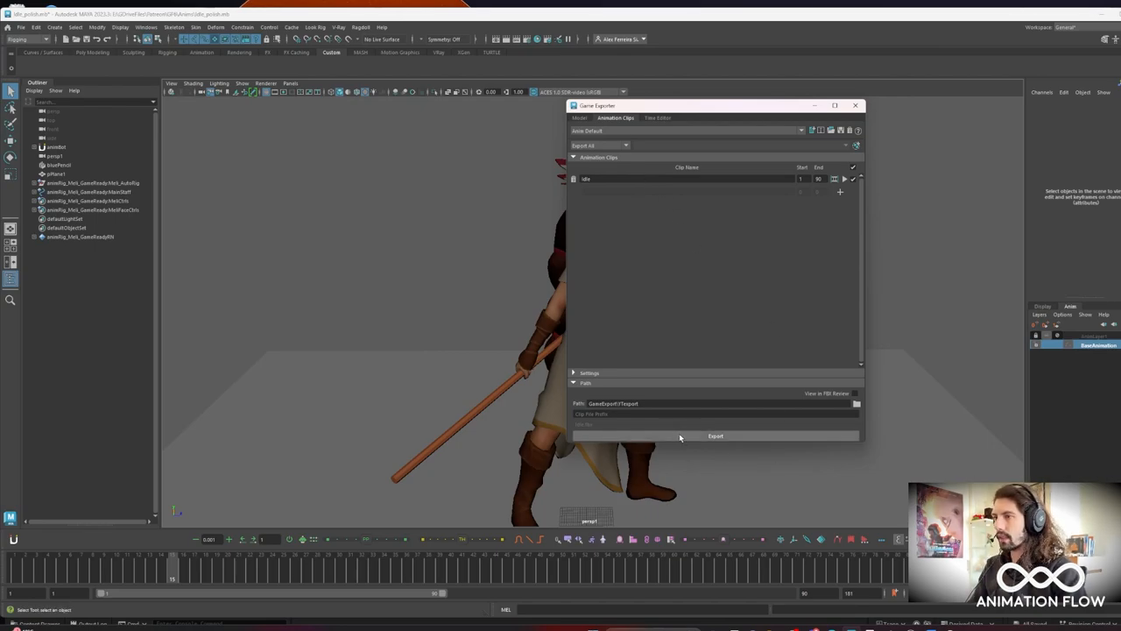
left_click(715, 435)
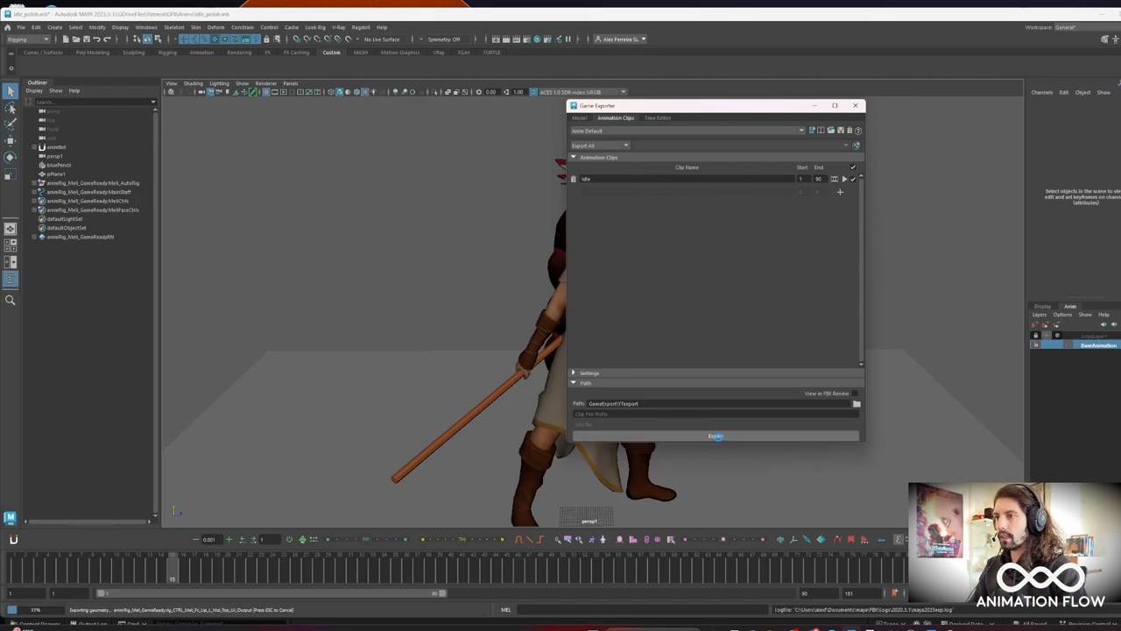
left_click(715, 434)
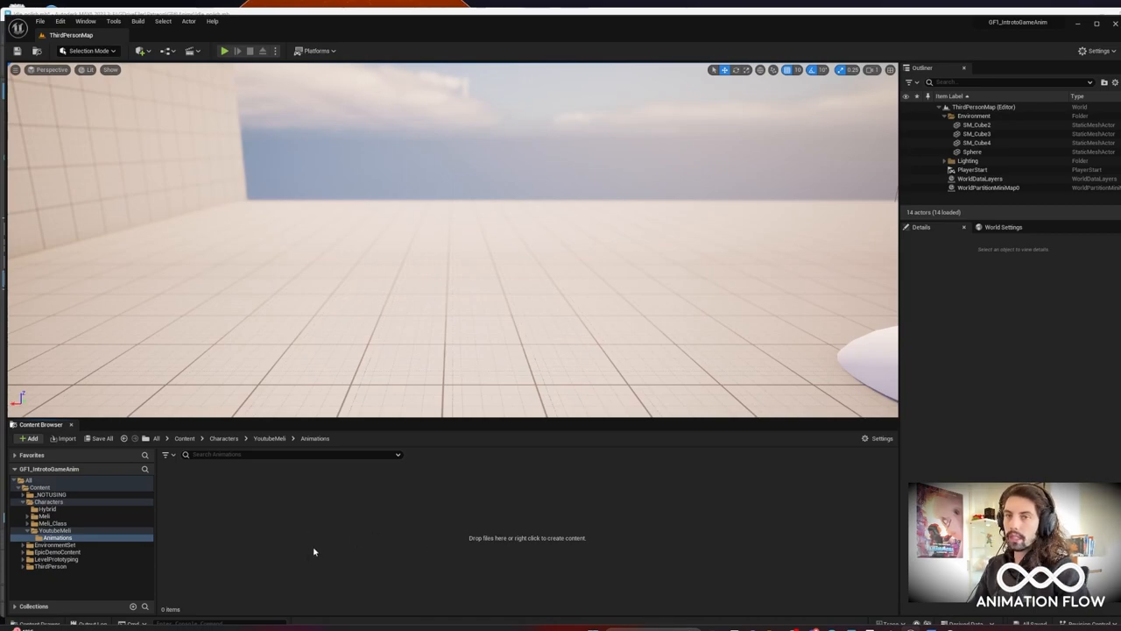
mouse_move(66, 438)
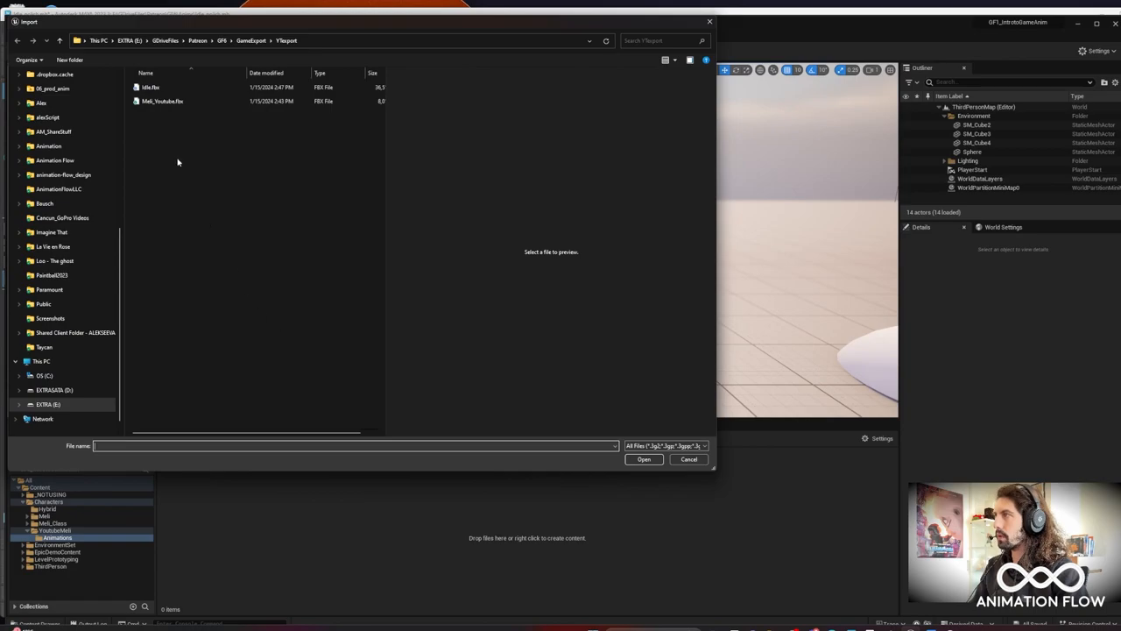
Step: Select idle.fbx for import into the Animations folder, reaching its FBX import options
left_click(151, 88)
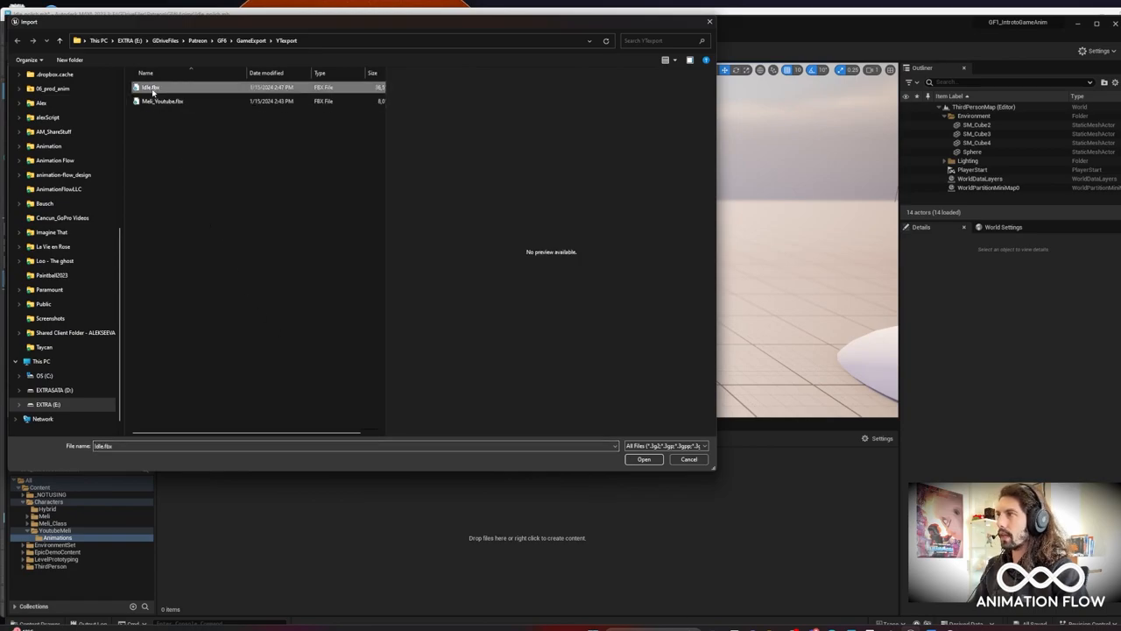
left_click(644, 459)
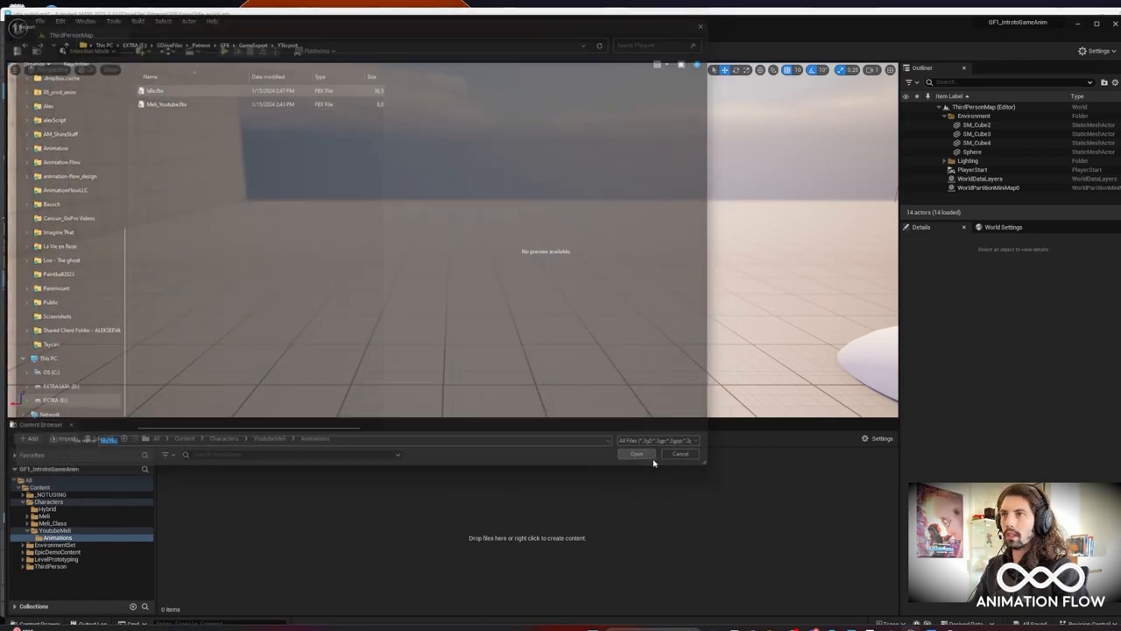
left_click(638, 454)
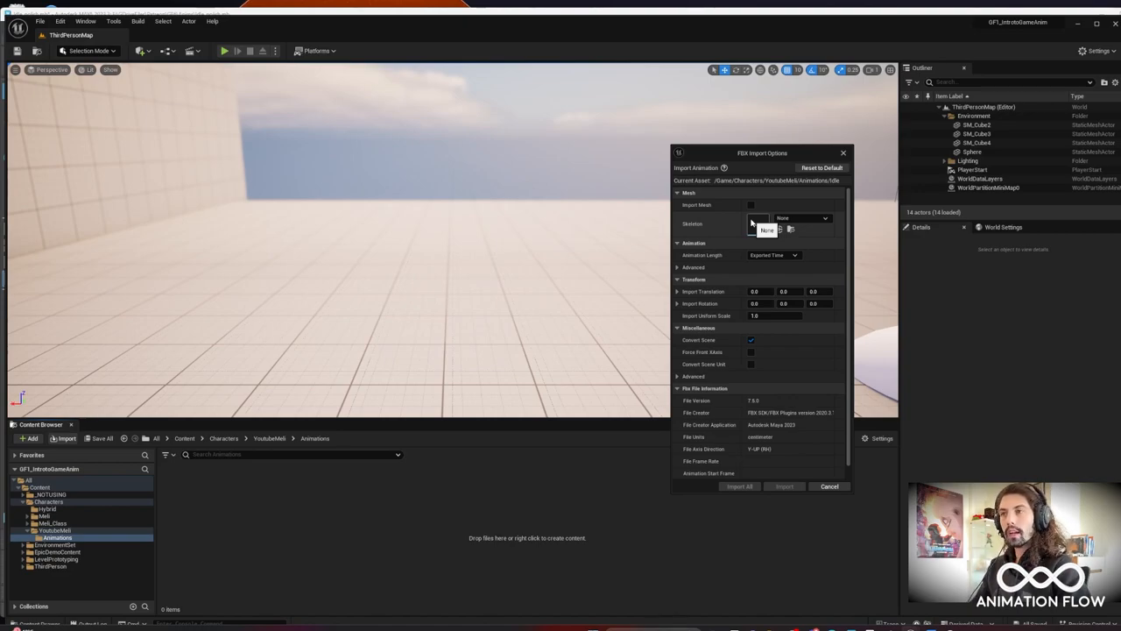
Step: Import the idle animation onto Mell_Youtube_Skeleton with Import All
left_click(823, 217)
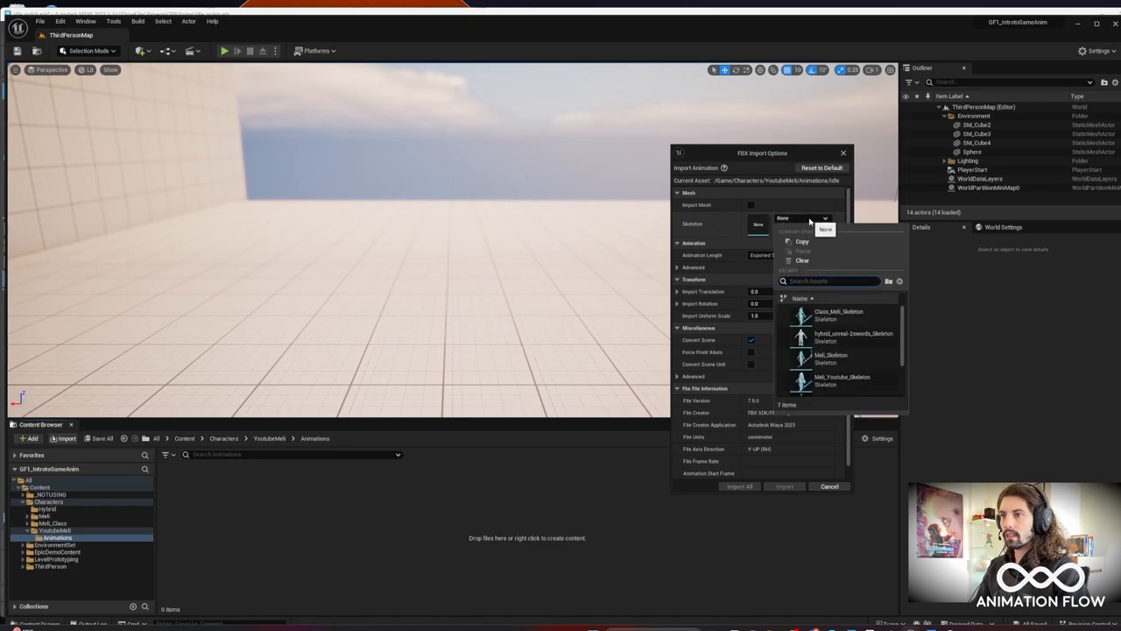
mouse_move(841, 382)
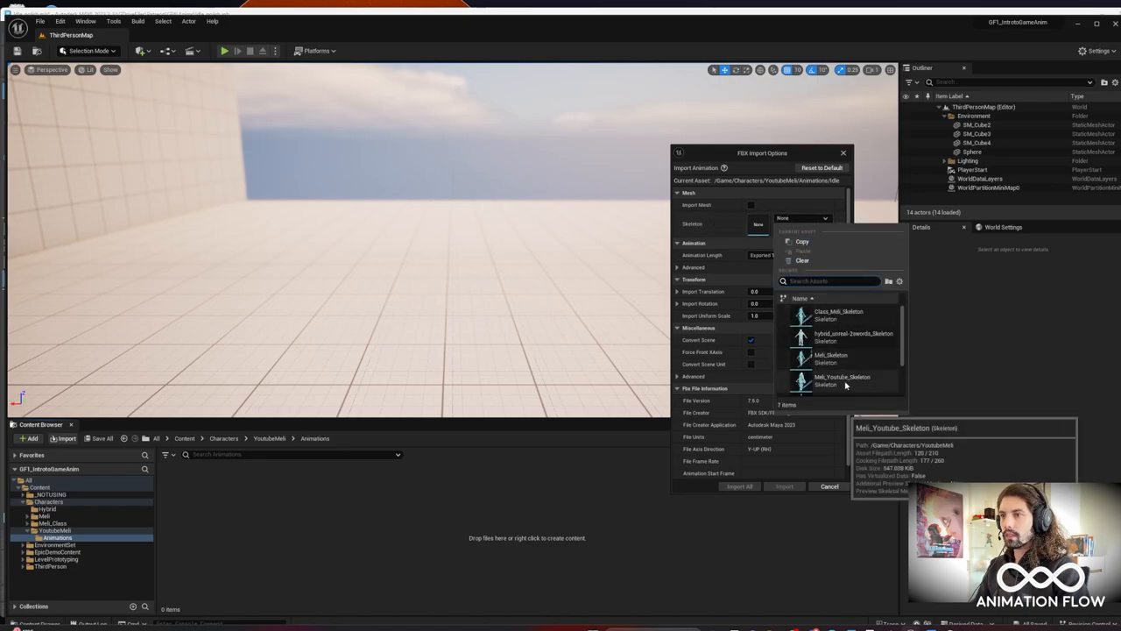
left_click(842, 380)
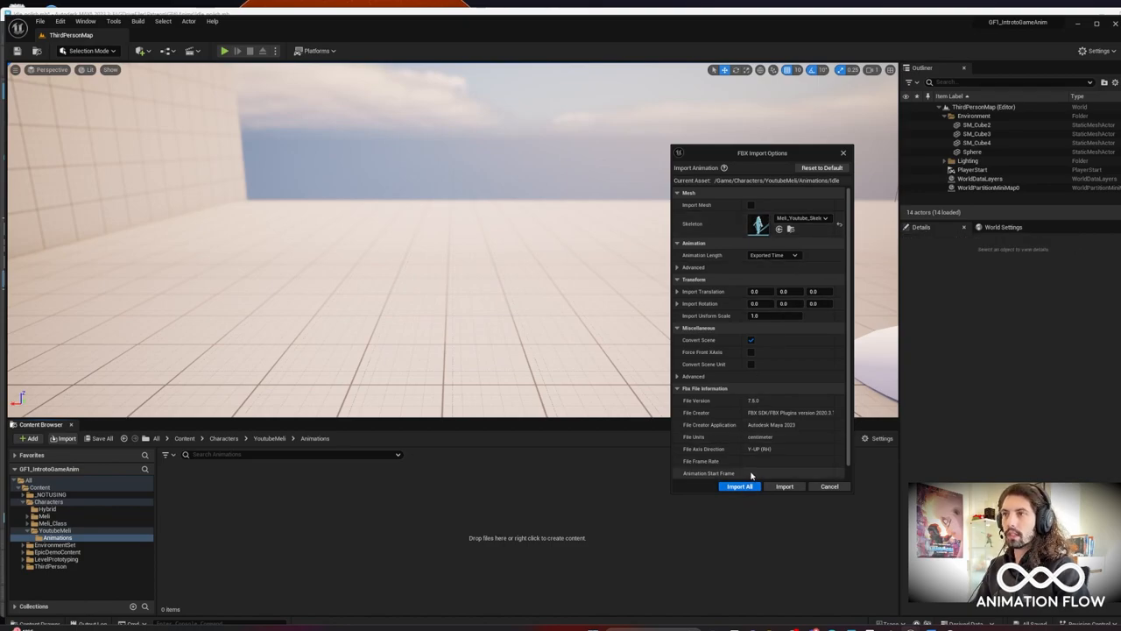
mouse_move(739, 487)
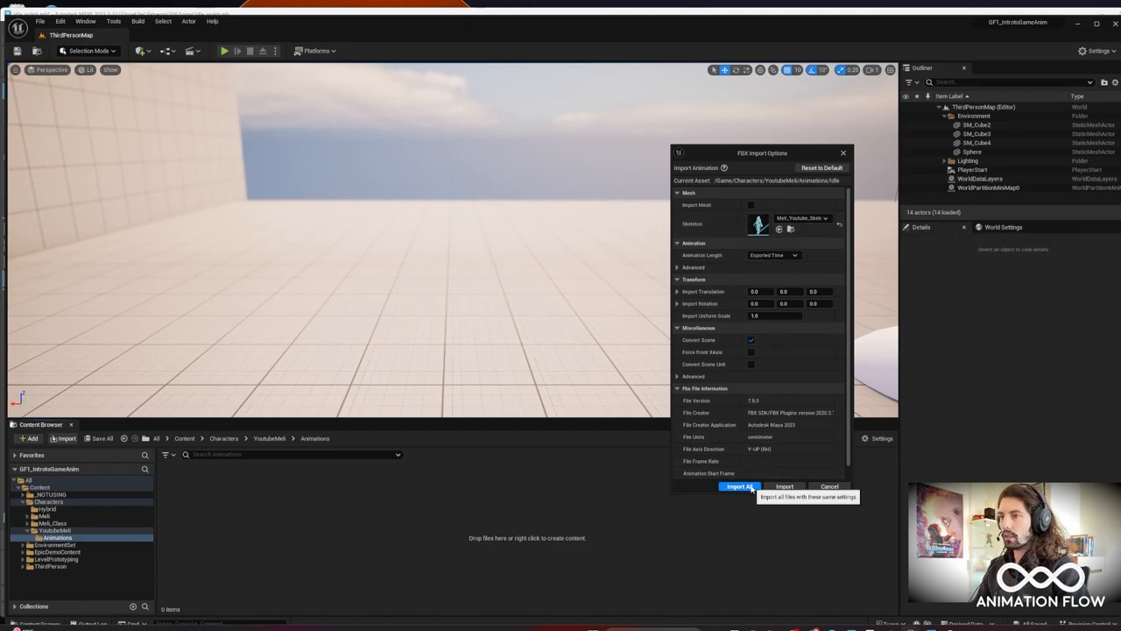
left_click(740, 487)
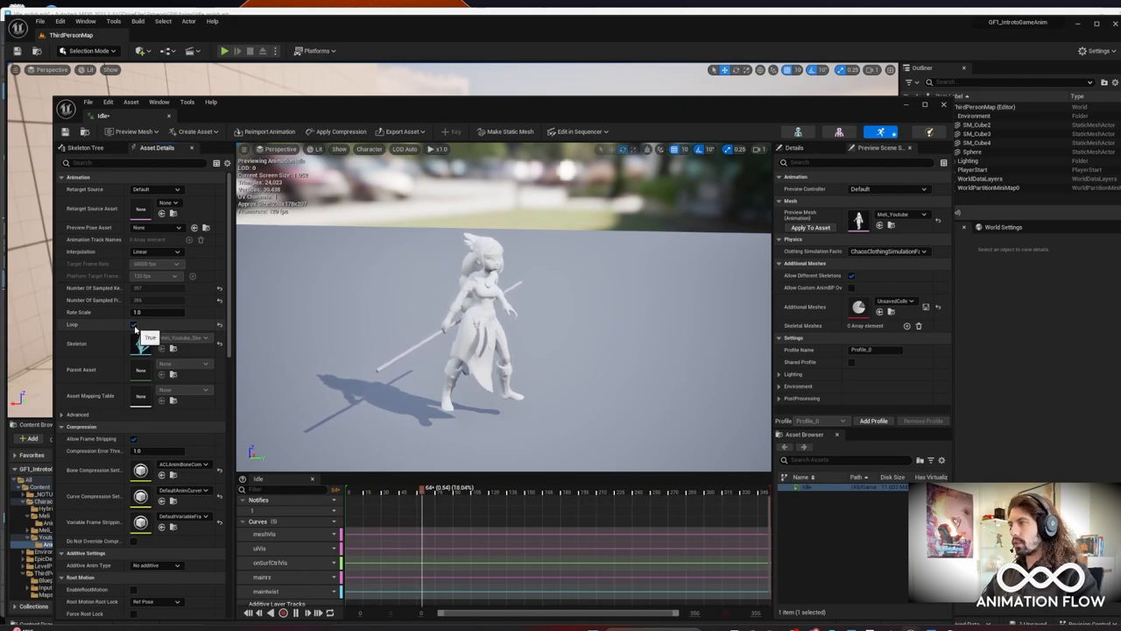
Step: Add the Idle animation as an actor in the level and play the game to see the warrior idle
left_click(133, 324)
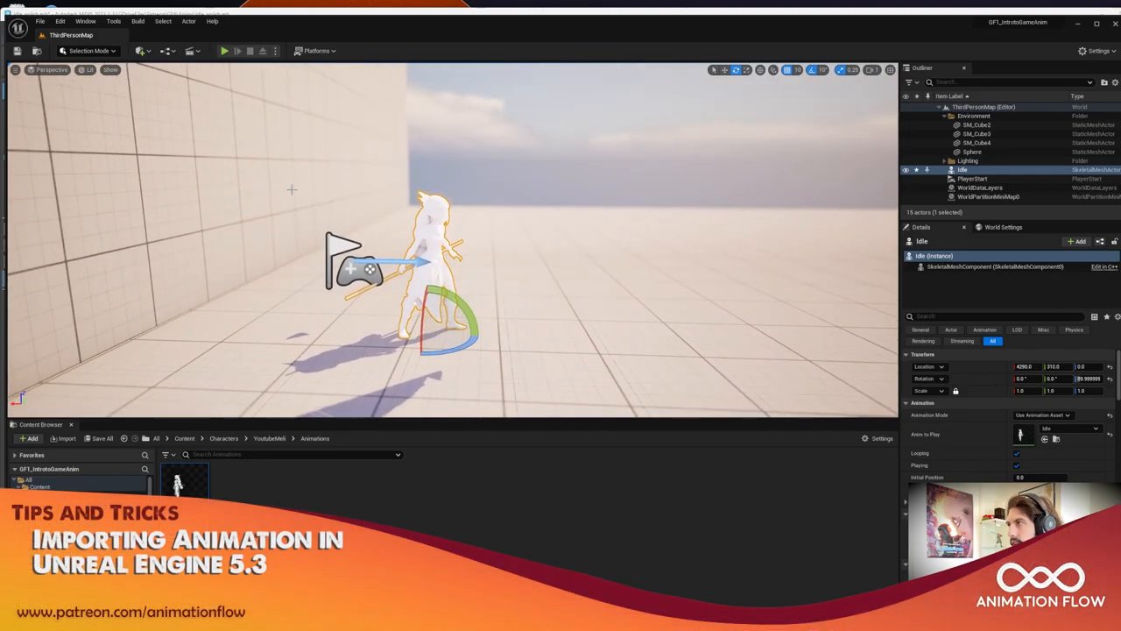
left_click(225, 49)
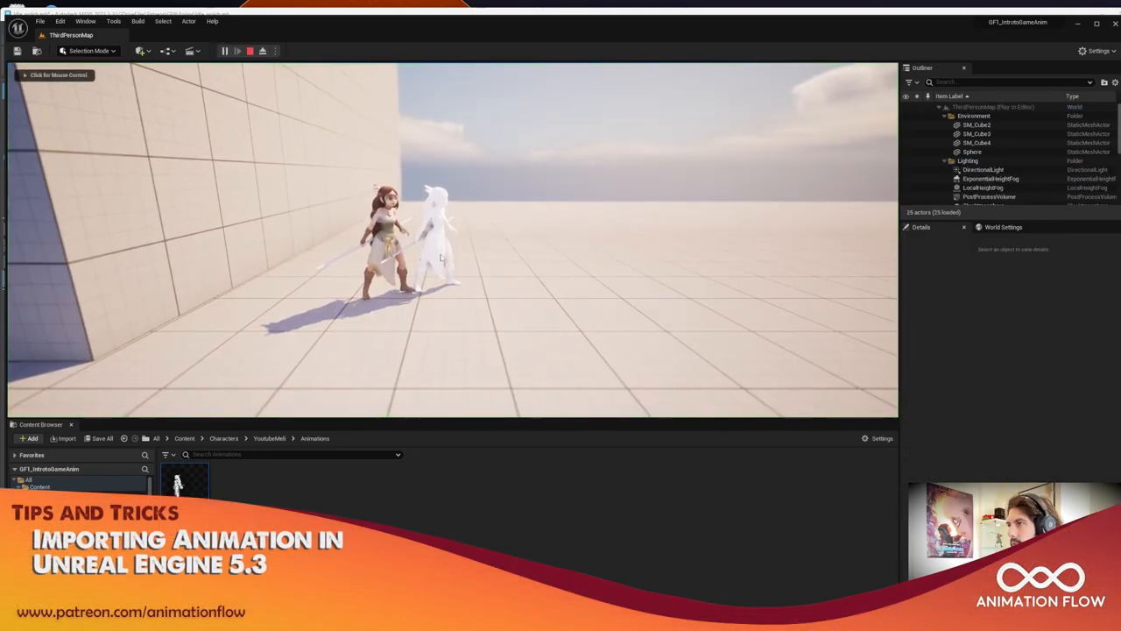